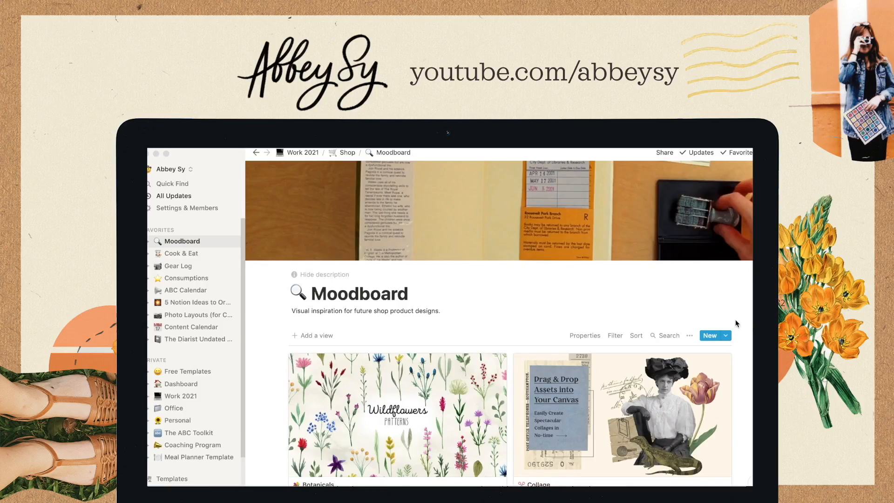
Step: Scroll through the Weekly Reset checklist and follow the Commonplace Book link under Life
left_click(181, 254)
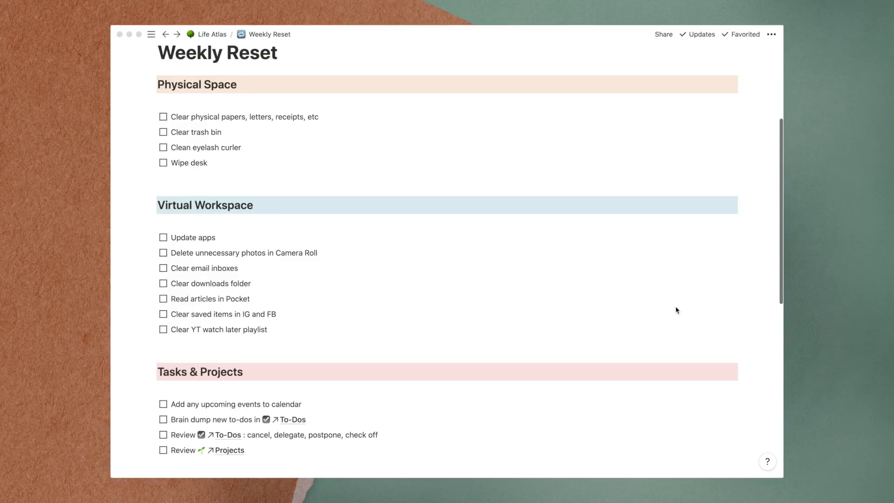
scroll("down", 3)
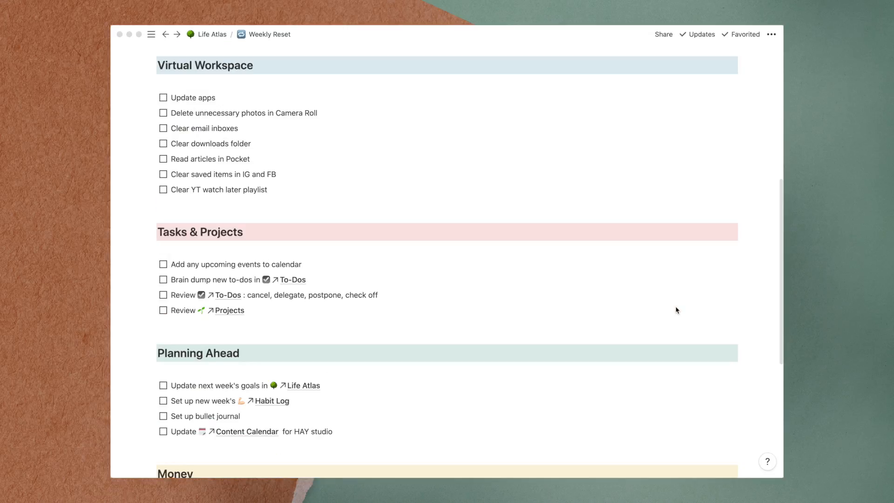
scroll("down", 3)
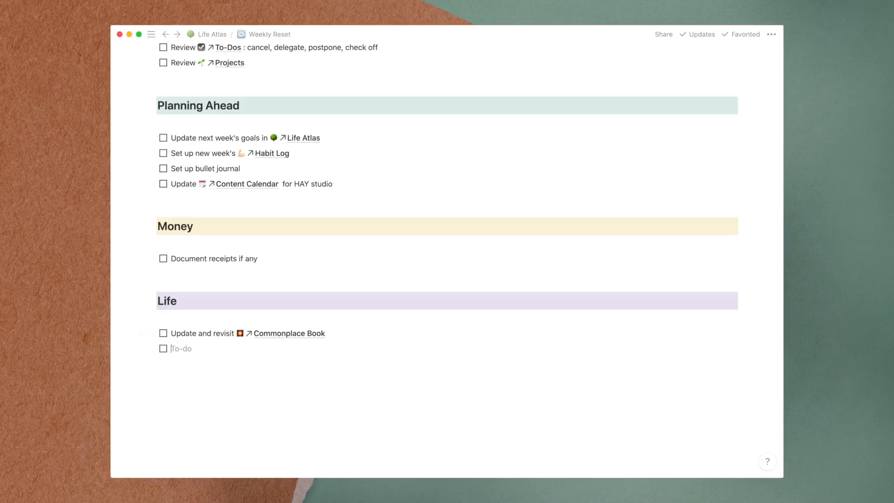
type("Feed pet al")
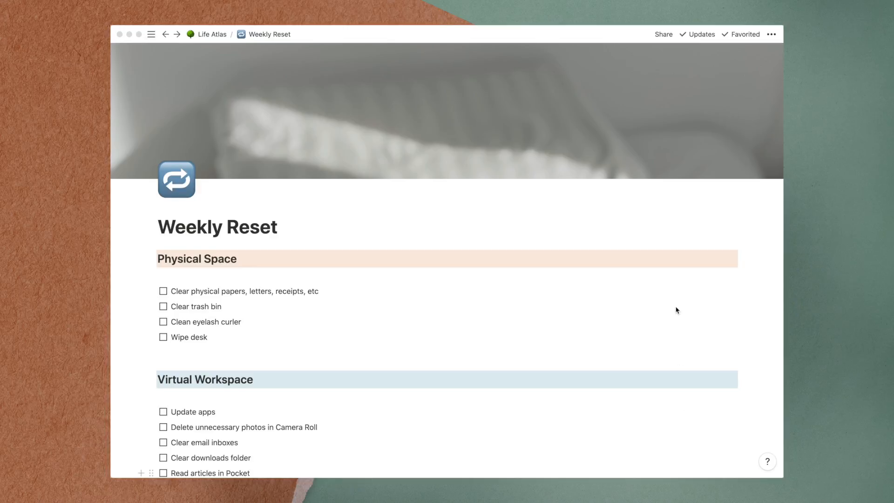
scroll("down", 3)
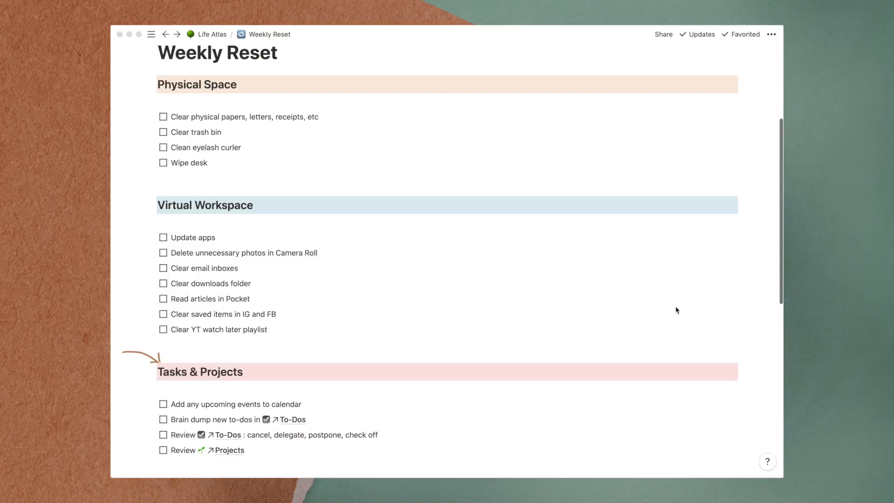
scroll("down", 3)
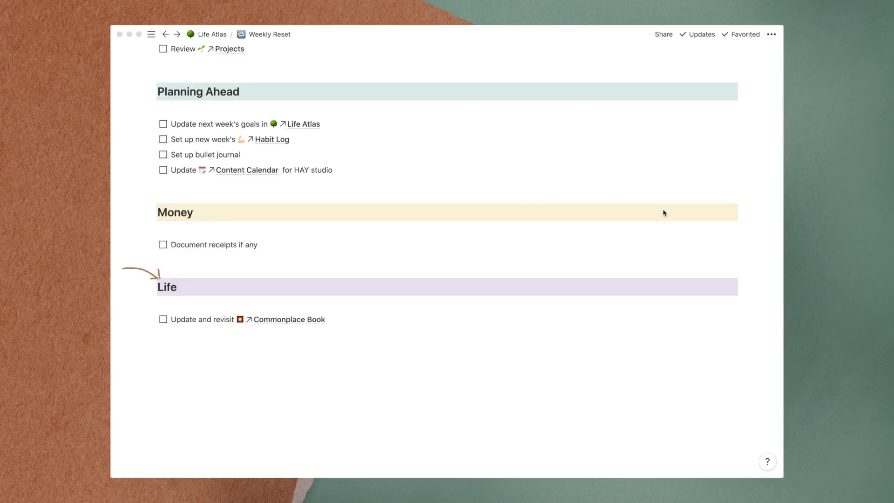
left_click(290, 320)
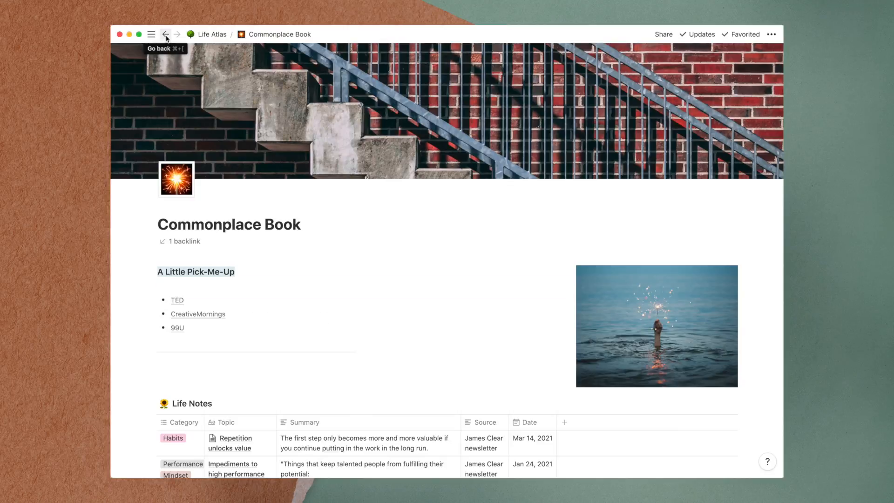
Step: Return to Weekly Reset and rename 'Weekly' in the title to 'Monthly'
left_click(166, 33)
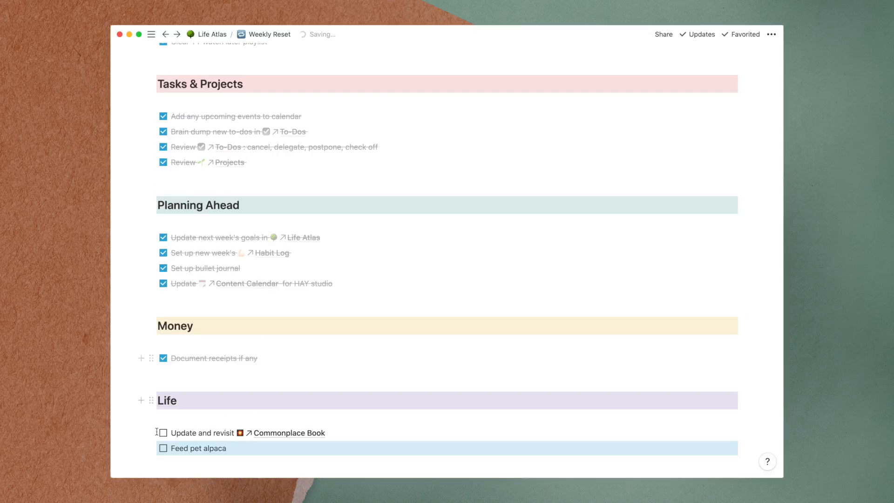
scroll("up", 3)
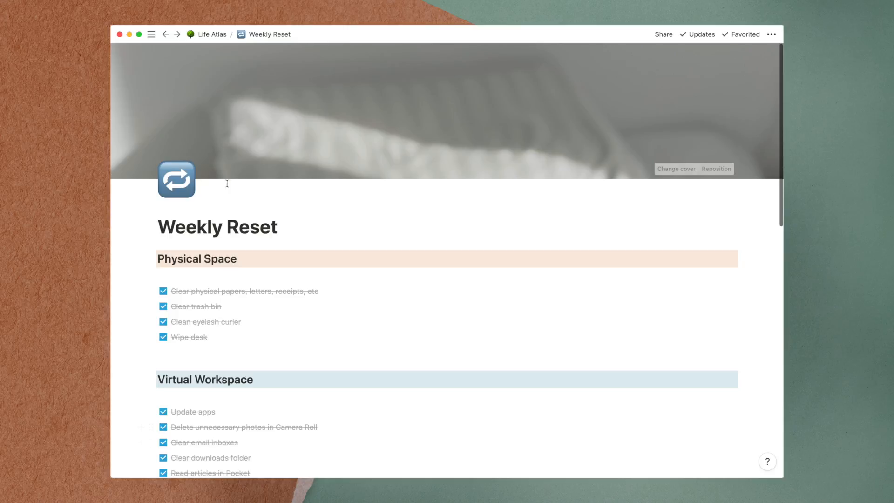
double_click(190, 226)
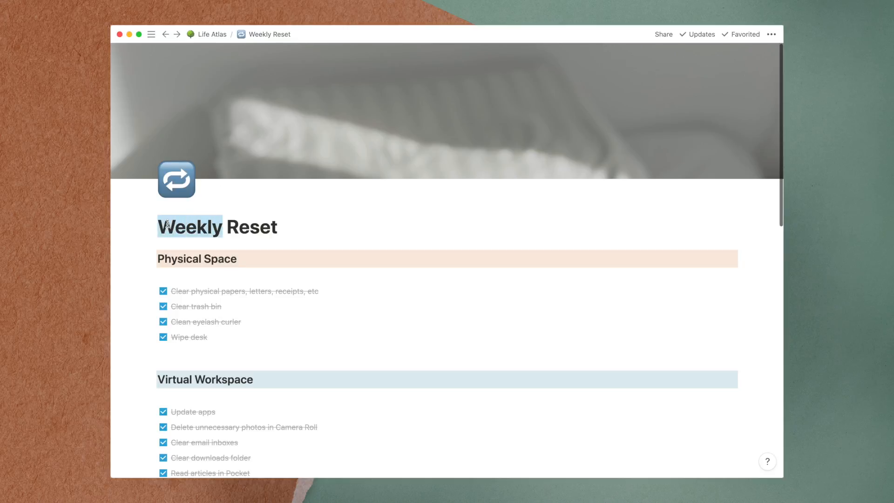
type("Monthly")
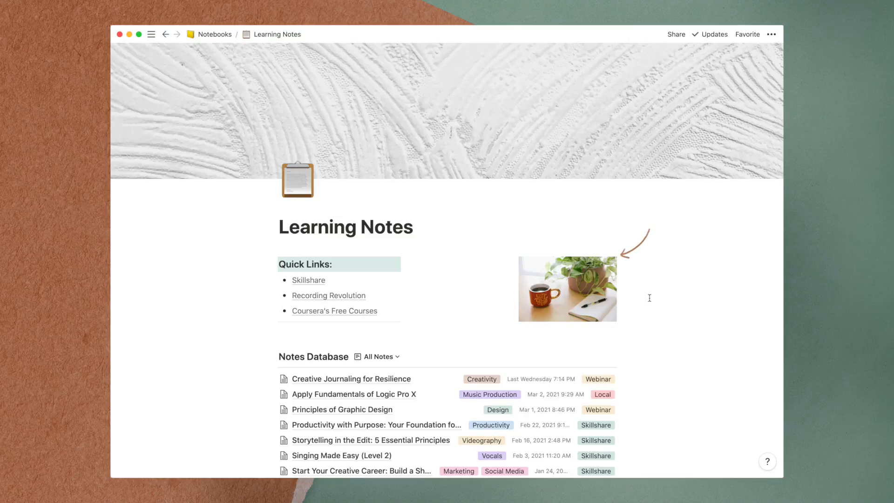
Step: Scroll the Learning Notes database down to its last row
scroll("down", 3)
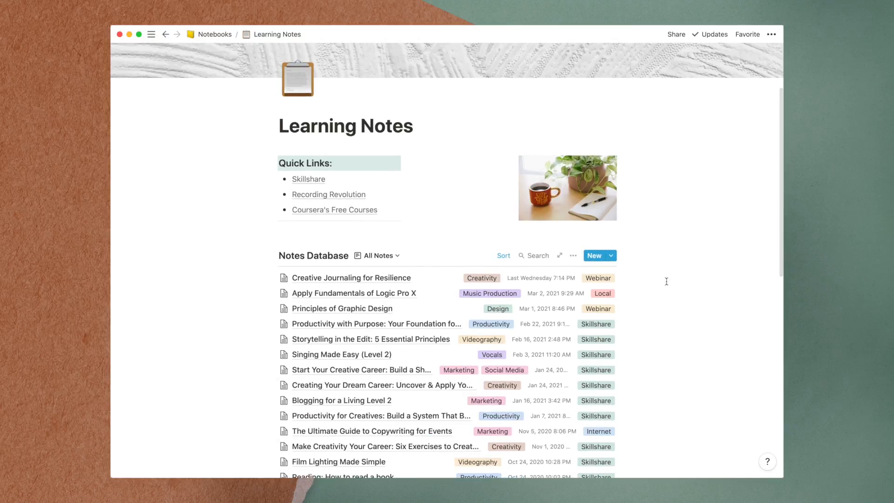
scroll("down", 3)
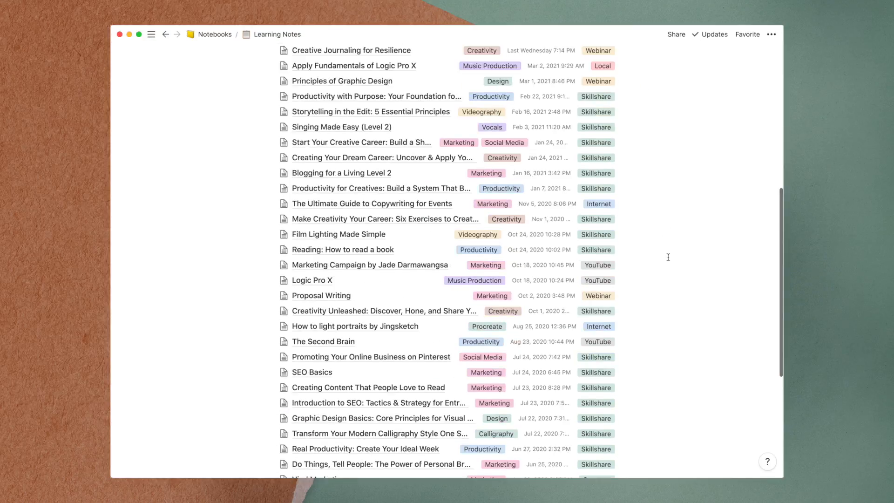
scroll("down", 3)
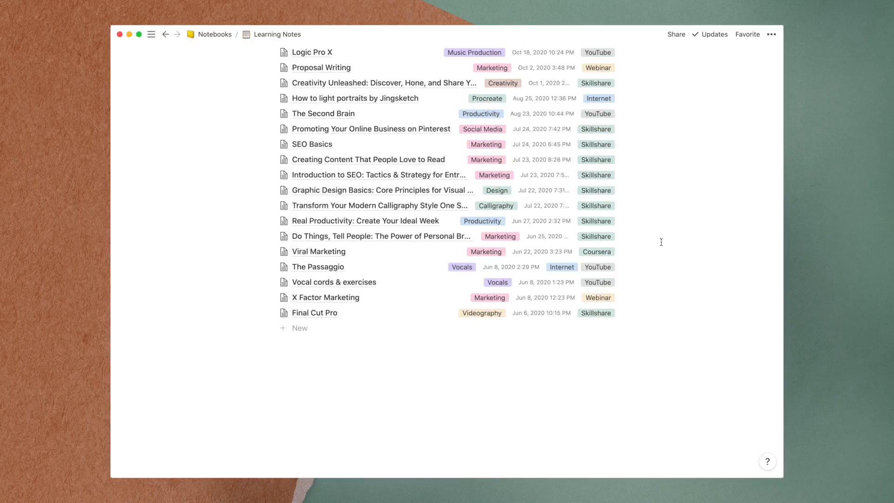
Step: Create a 'How to Train an Alpaca' note, Internet source, filled with the Course Notes Template
left_click(299, 328)
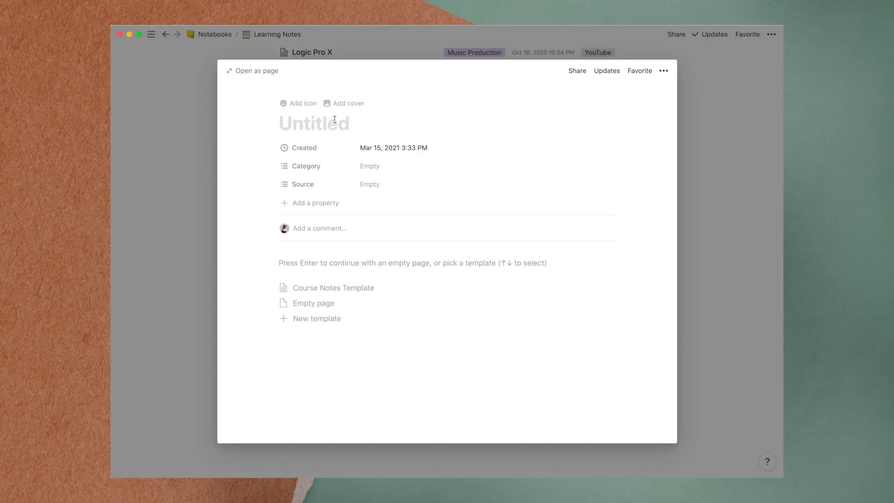
type("How to Train an Alp")
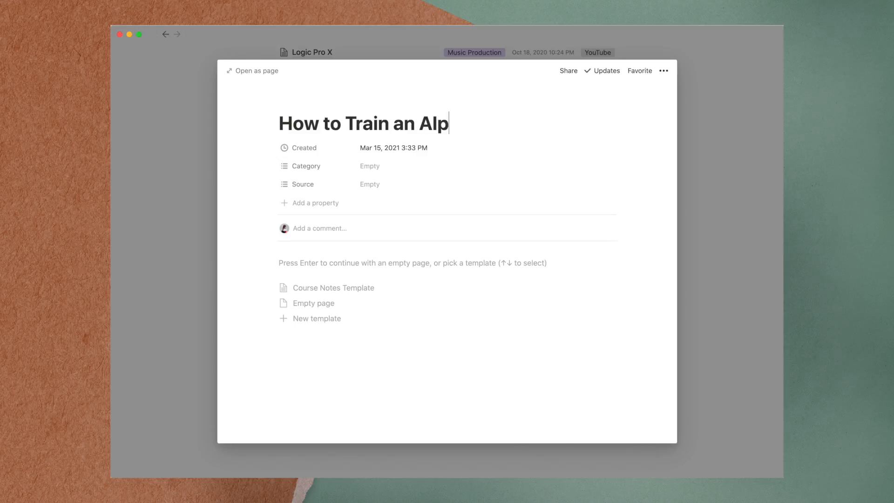
left_click(369, 166)
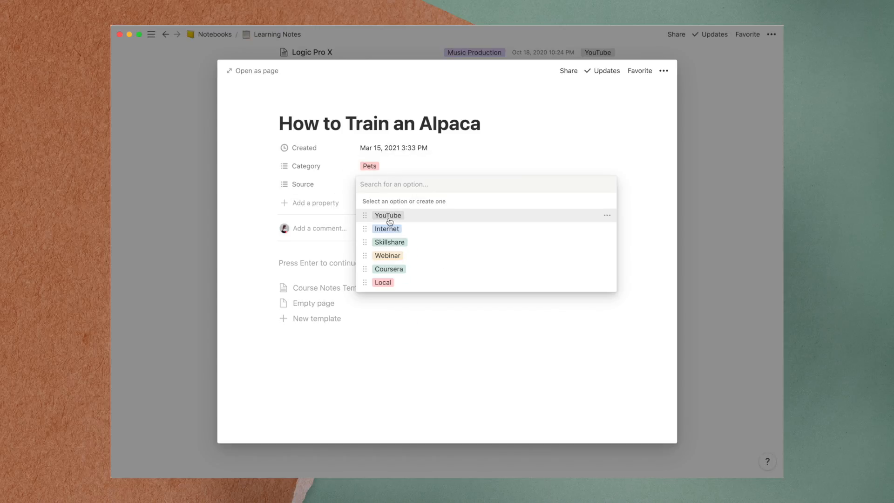
left_click(386, 229)
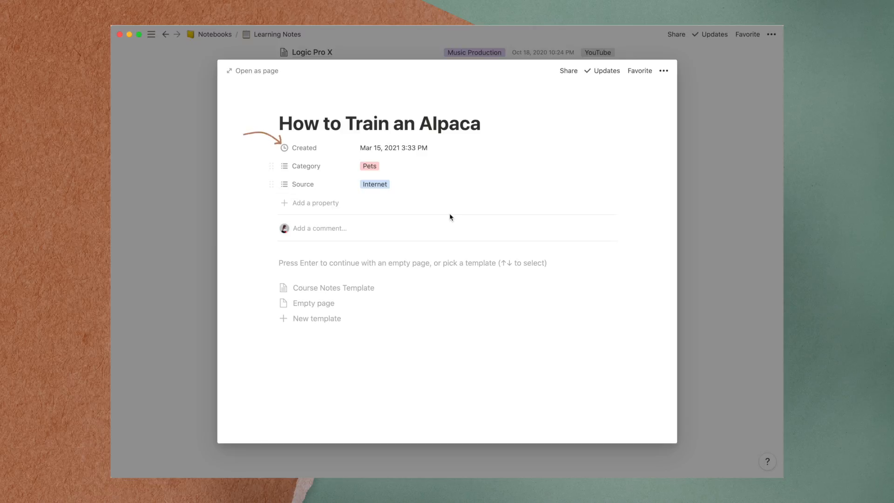
mouse_move(356, 291)
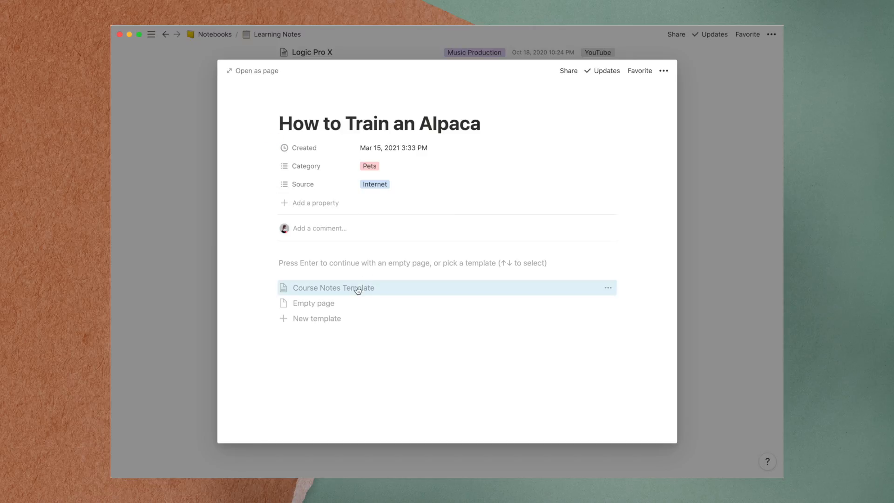
left_click(334, 288)
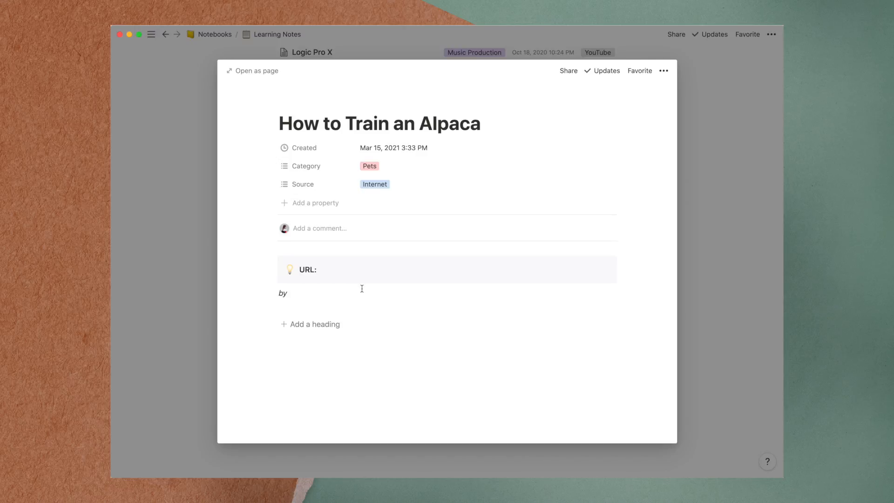
type("www.al")
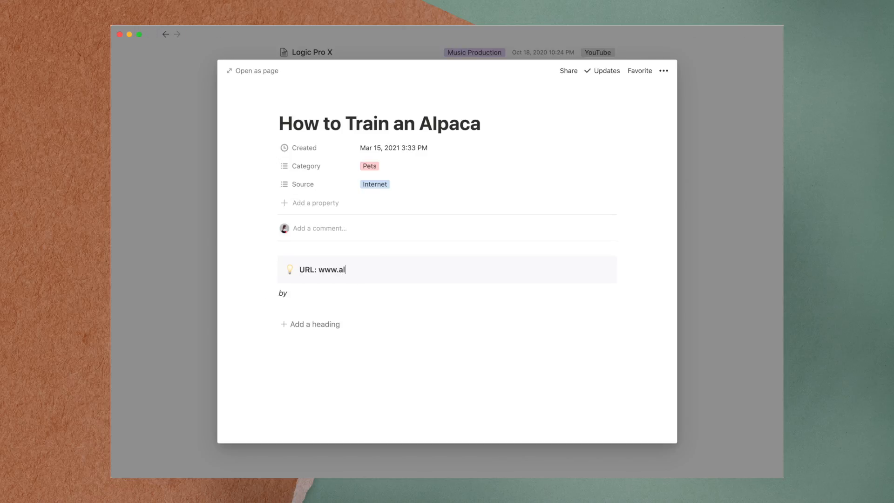
type("pacaguru.com")
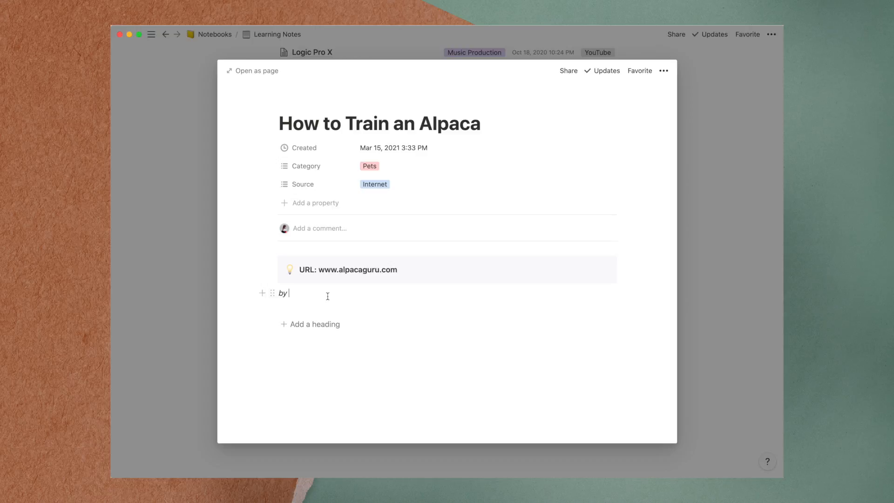
type("The Alpaca Guru")
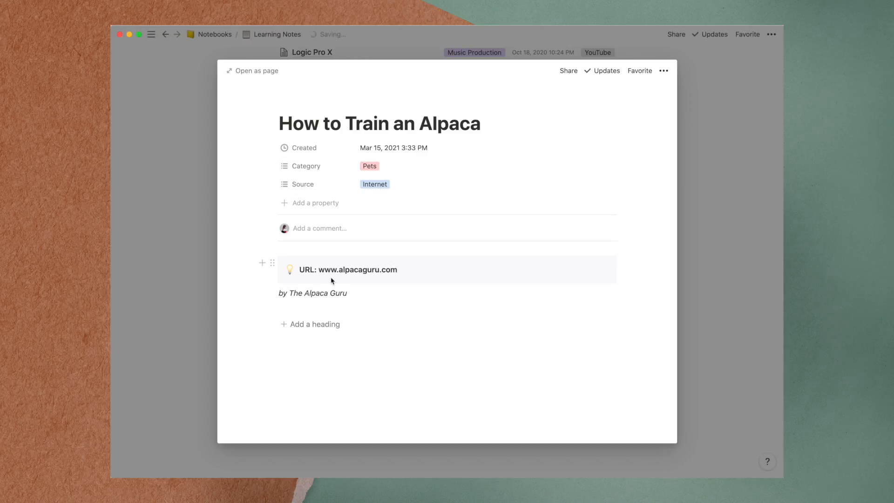
left_click(316, 324)
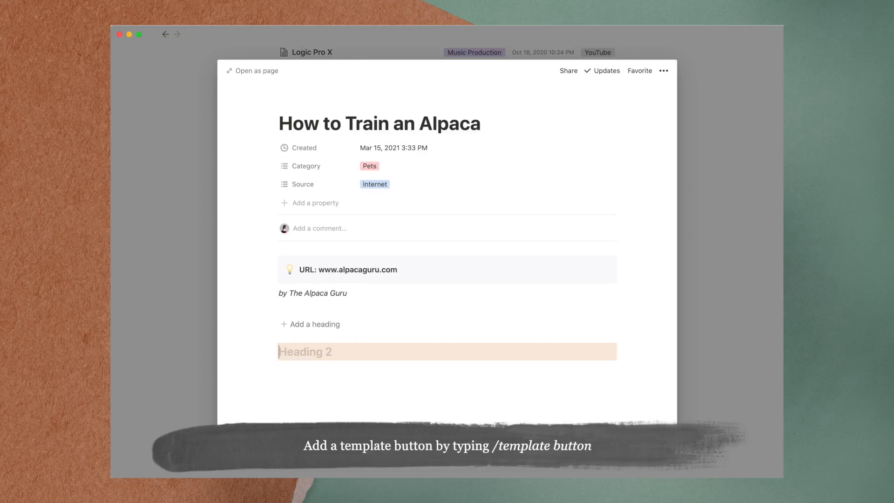
type("1. Jump through hoops")
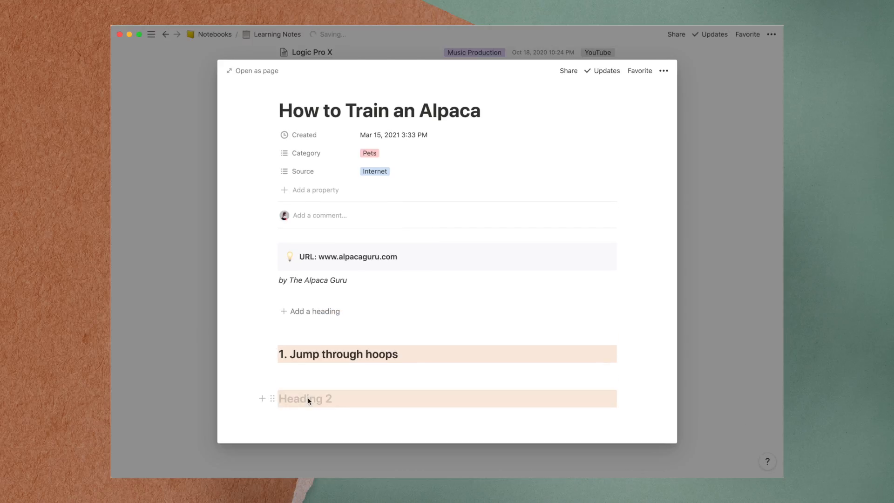
type("2. Dance to musi")
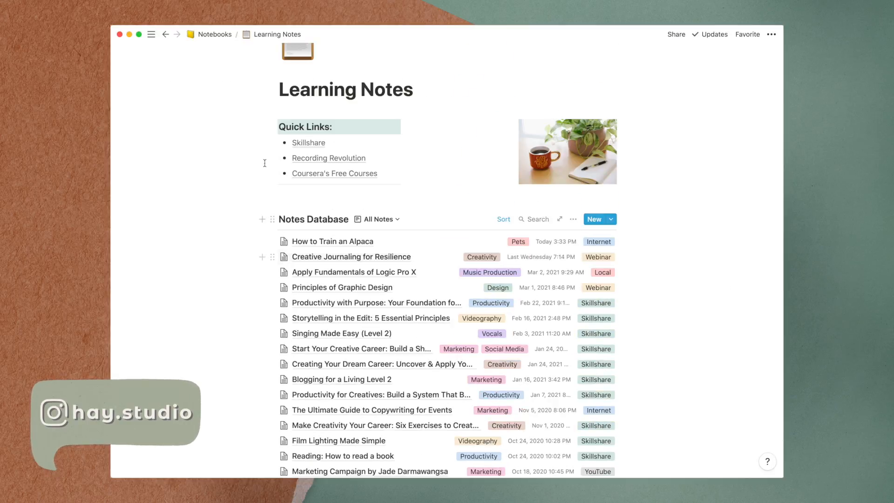
Step: Switch the Notes Database between its Music, Creativity and Videography views
left_click(375, 219)
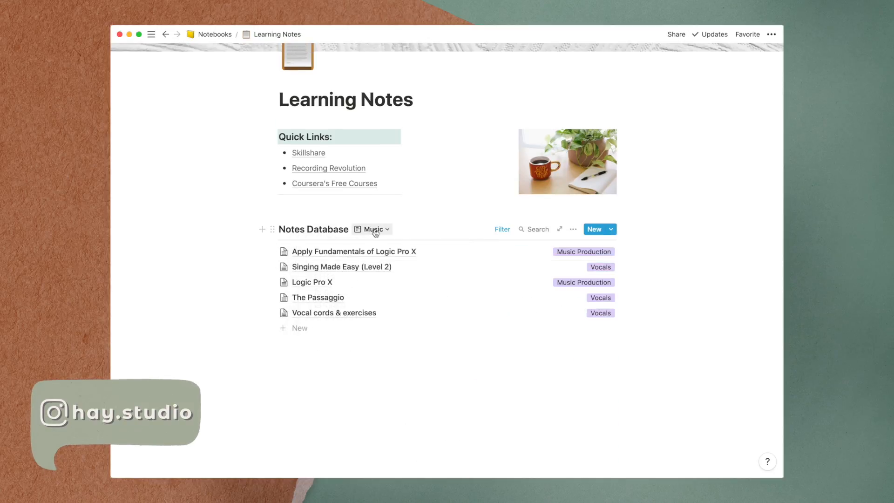
left_click(373, 229)
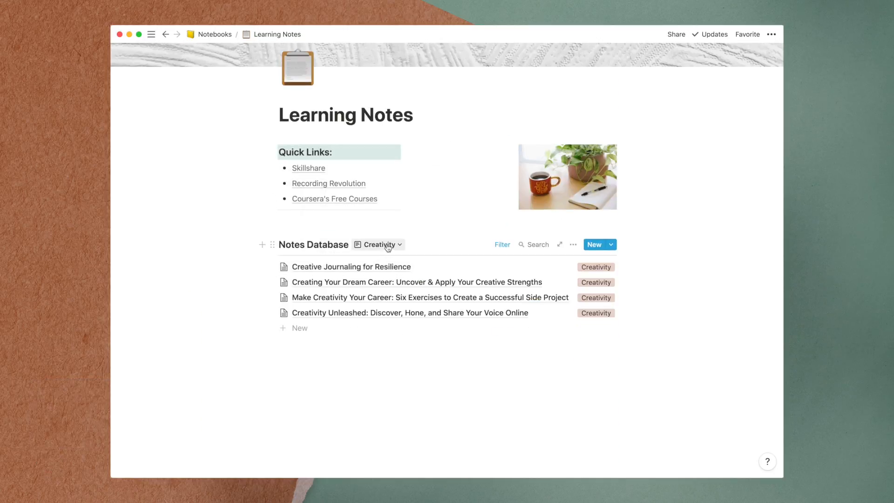
left_click(379, 244)
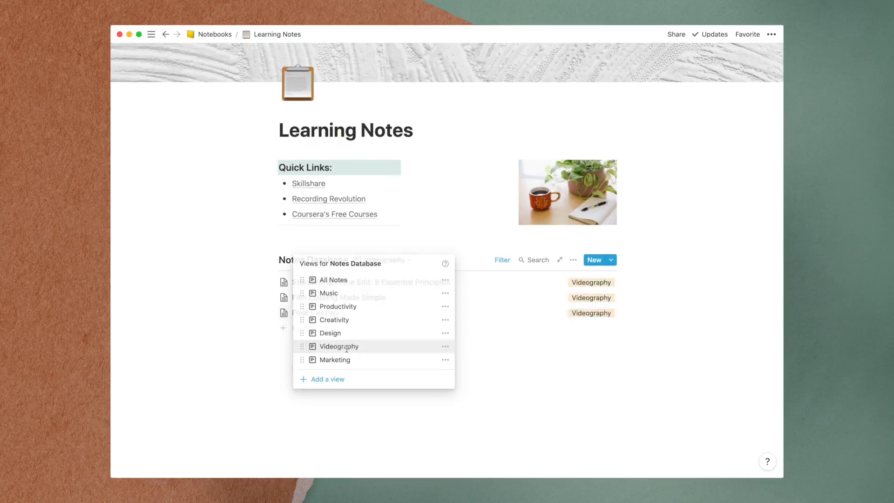
left_click(334, 359)
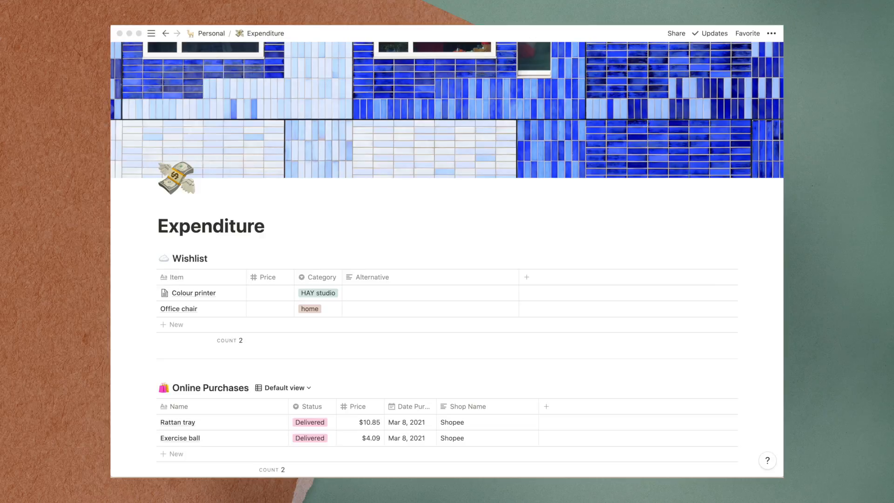
Step: Add Wishlist item 'Pet alpaca' with pro 'Too cute to resist' and con 'Takes up too much space'
scroll("down", 3)
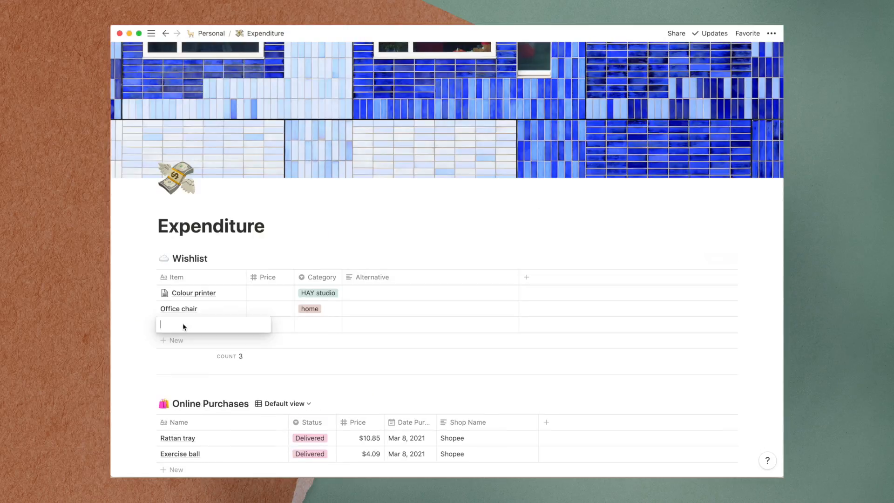
type("Pet alpaca")
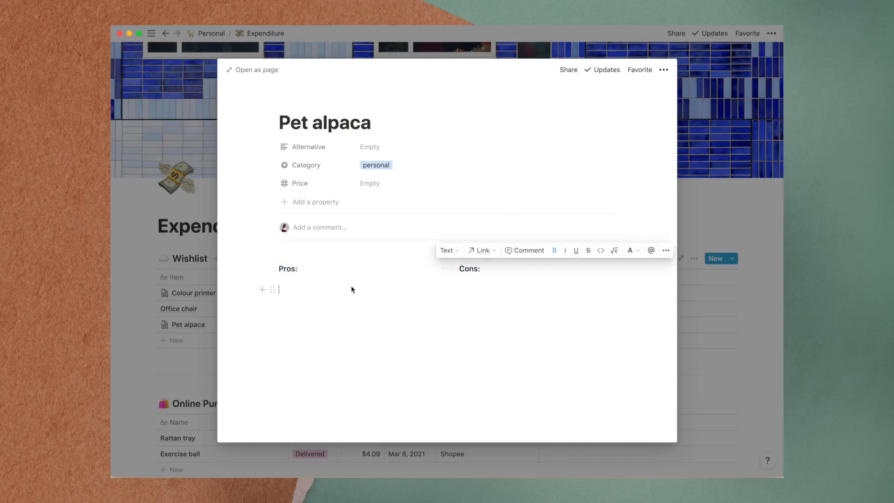
type("Too cute to resist")
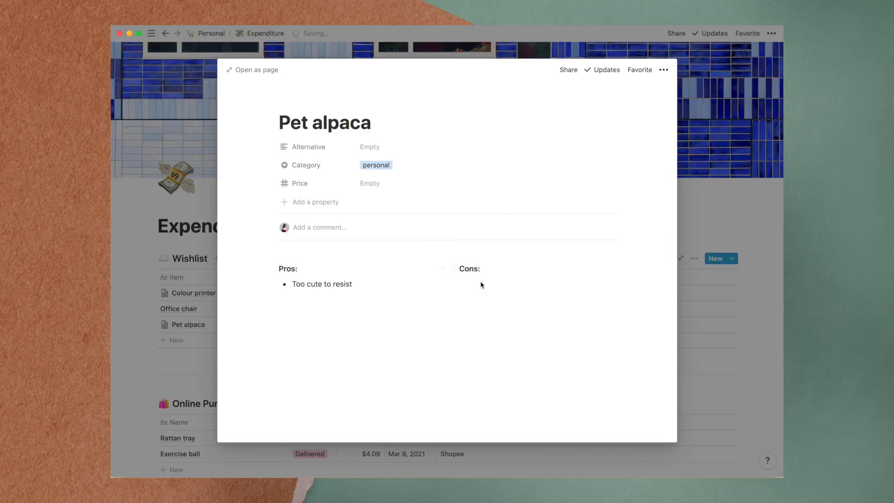
type("Takes up too much space")
type("Not sure where to get one")
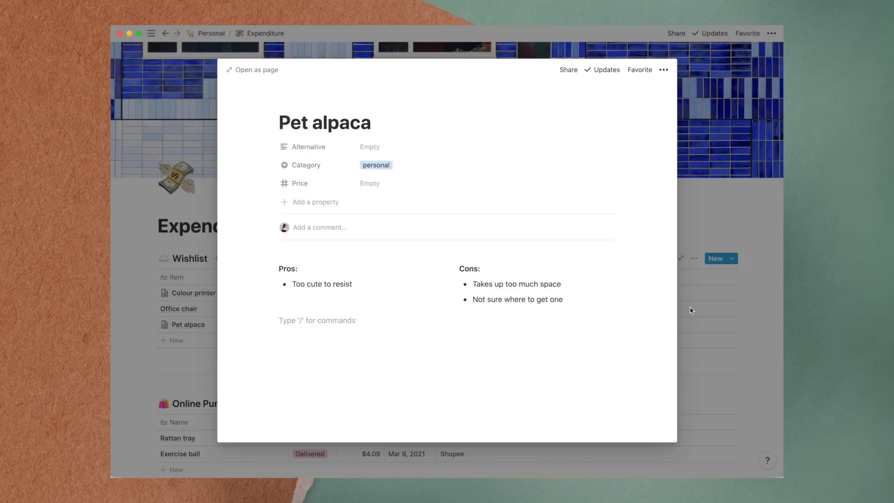
type("buy a stuffed toy alpaca ins")
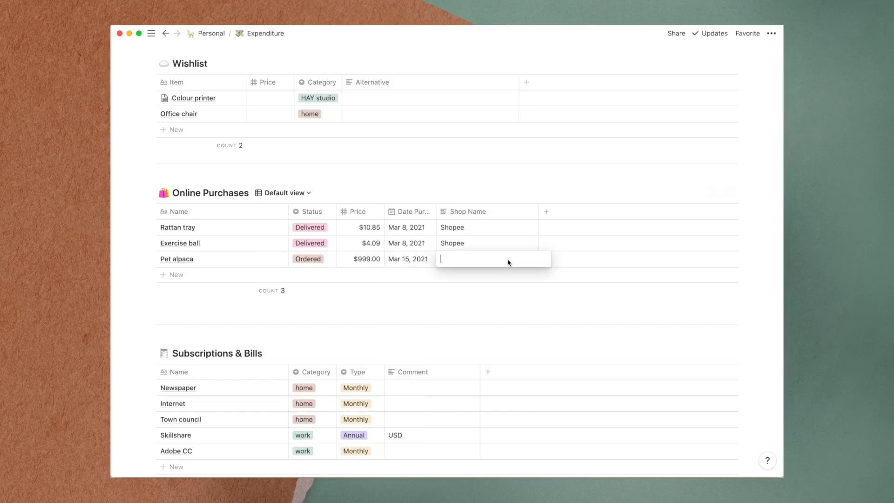
Step: Set shop 'Alpaca Guru website' for the alpaca order and add a Monthly 'Alpaca meal service' bill
type("Alpaca Guru website")
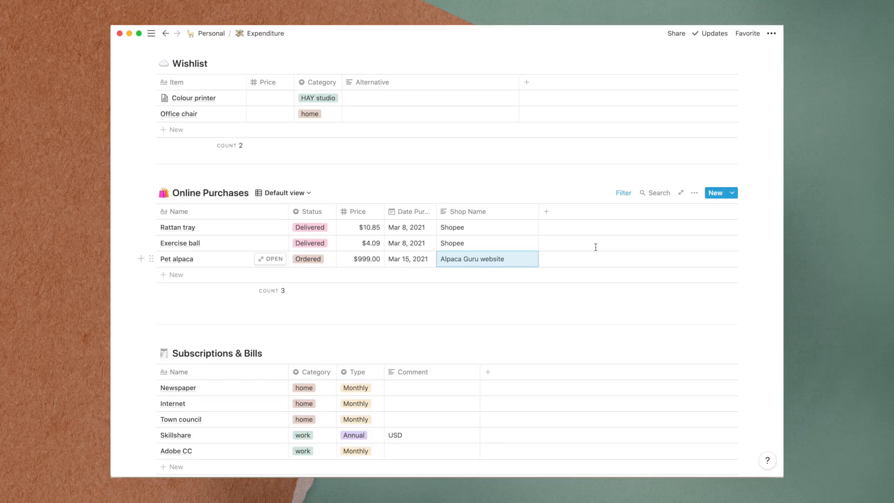
type("A")
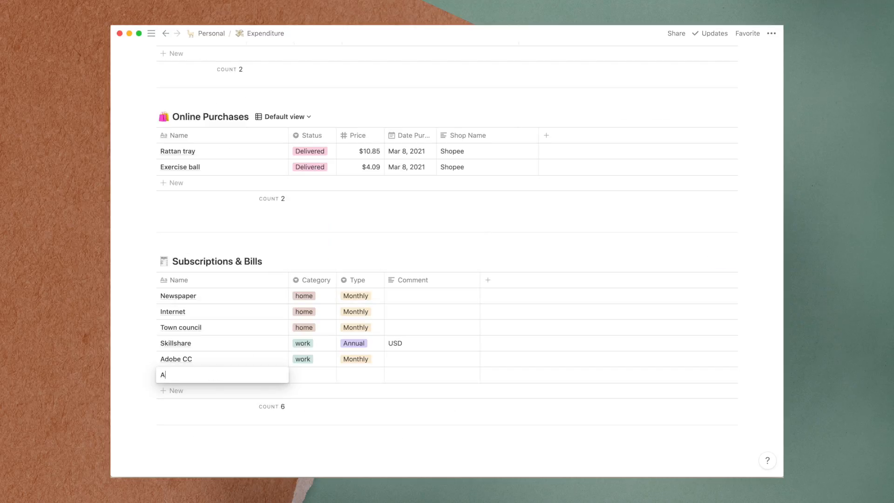
type("lpaca meal service")
left_click(312, 374)
type("pet")
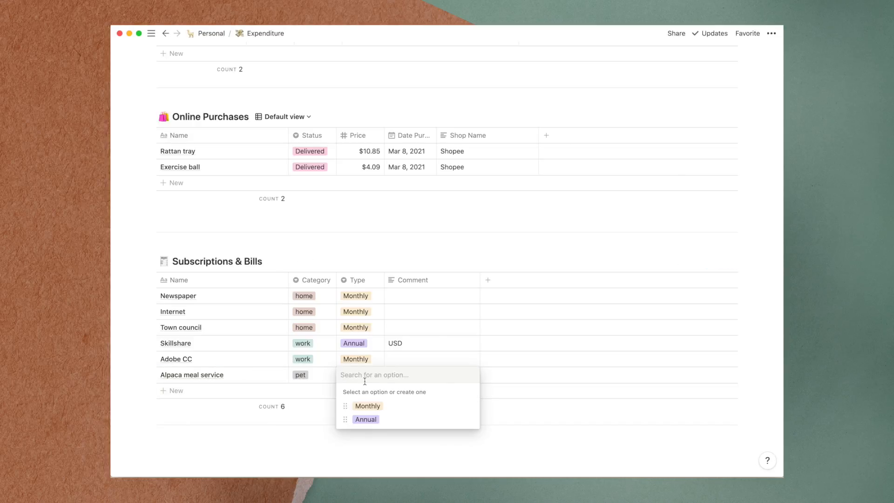
left_click(367, 405)
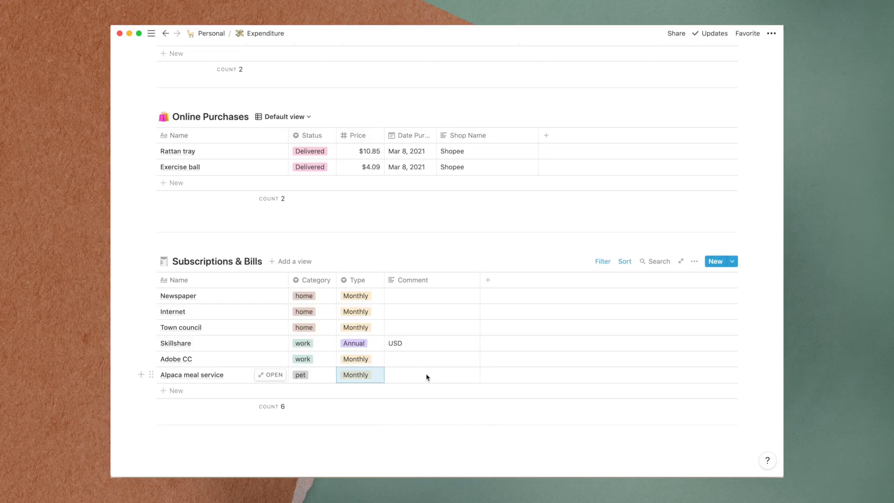
left_click(432, 374)
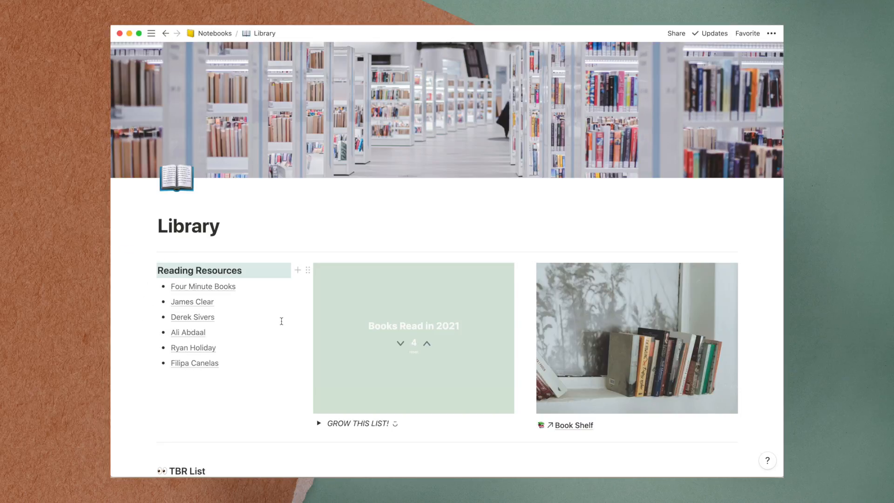
left_click(426, 343)
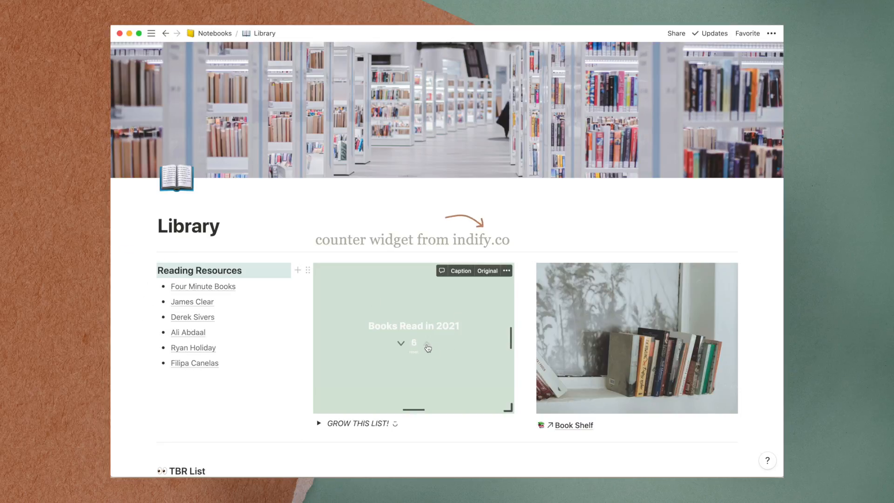
left_click(400, 344)
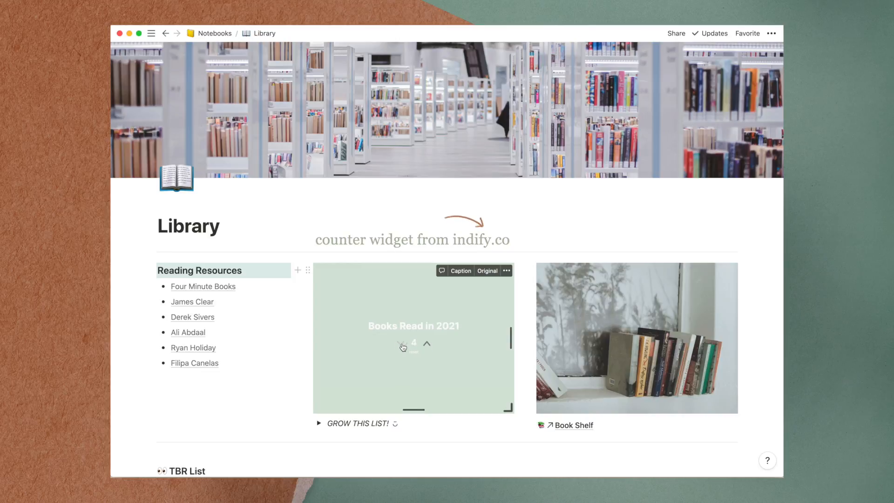
mouse_move(642, 360)
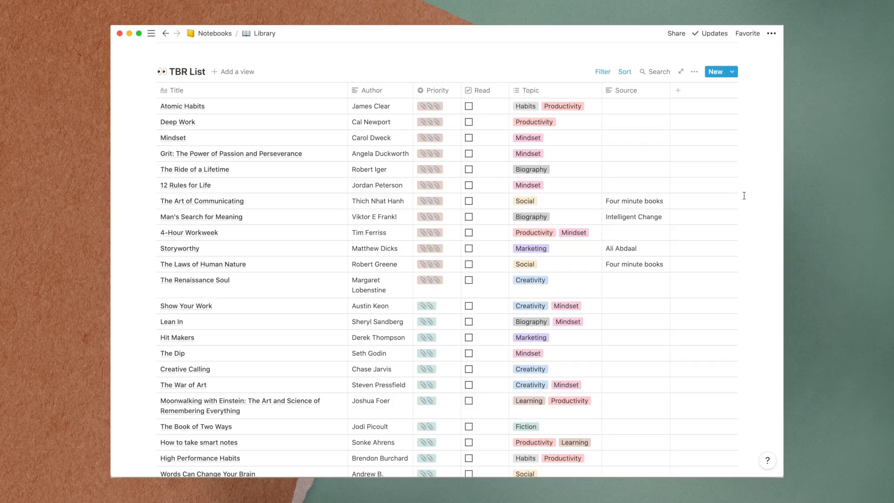
Step: Give the Alpaca My Bags TBR row author Jenny Goebel and source Alpaca Guru
scroll("down", 3)
type("Alpaca")
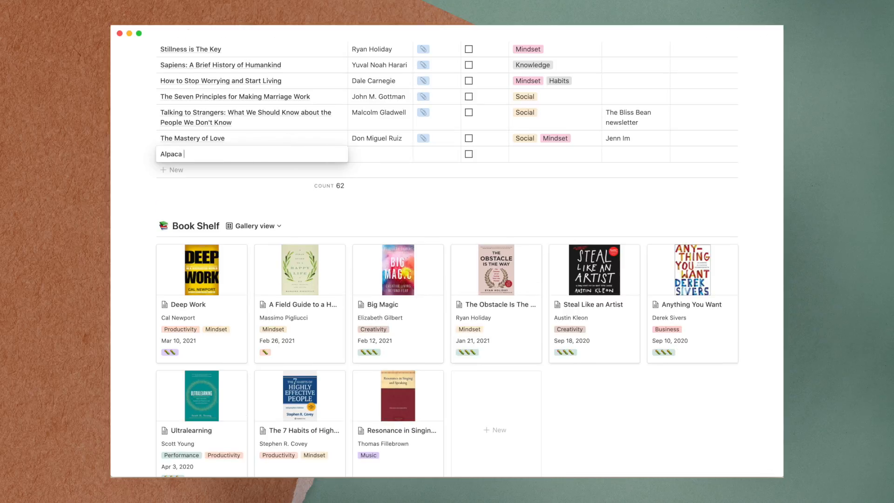
type("Jenny Go")
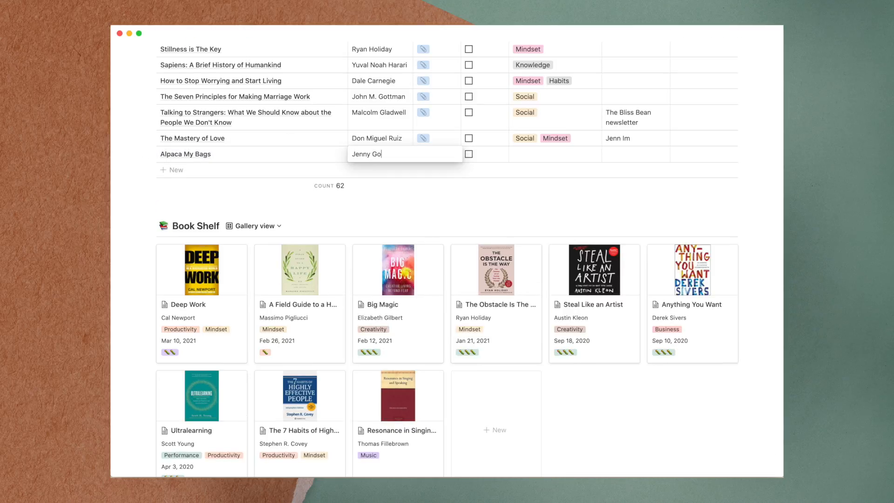
left_click(554, 154)
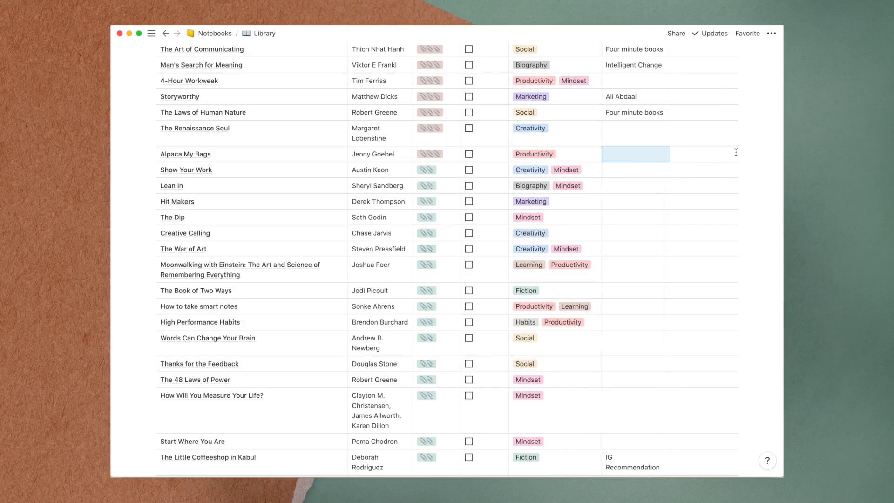
type("Alpaca Guru")
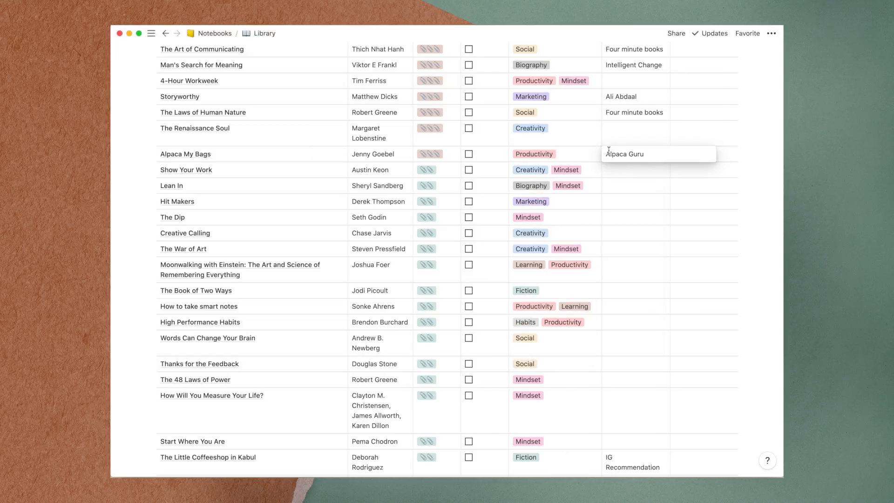
scroll("down", 3)
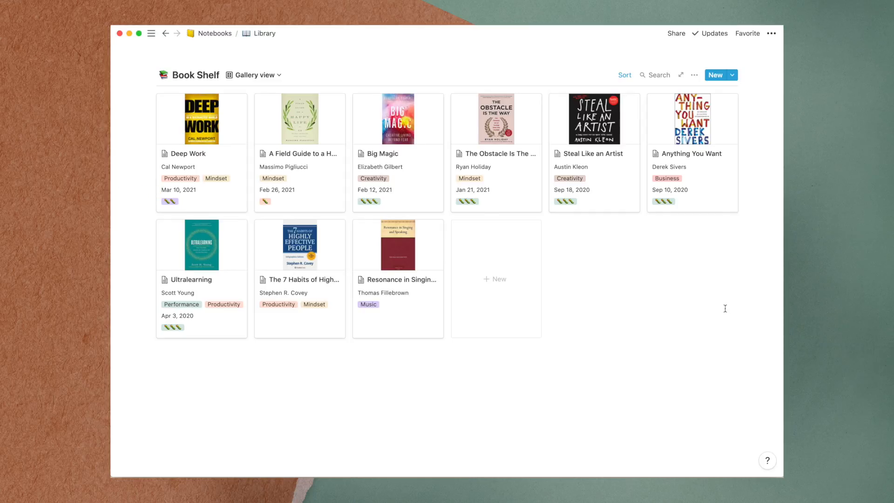
Step: Add 'Alpaca My bags' to the Book Shelf: Productivity, author Jenny, three-mark rating, review 'I love alpacas!'
left_click(715, 74)
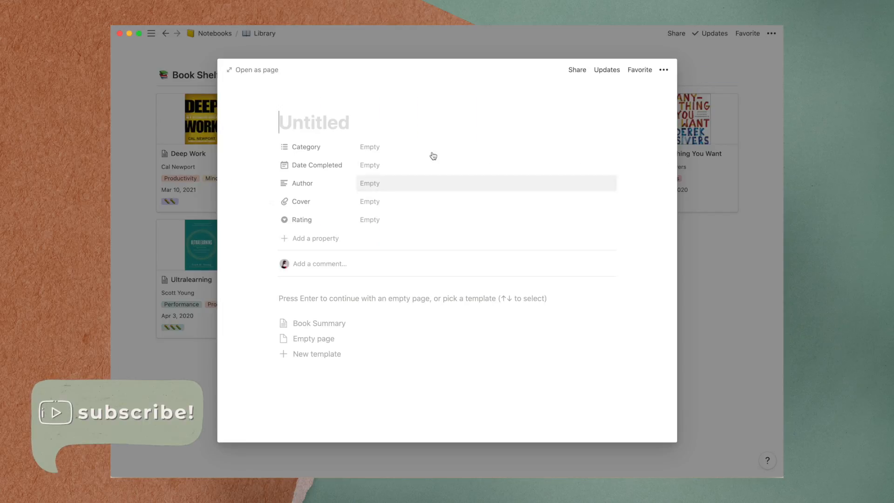
type("Alpaca My bags")
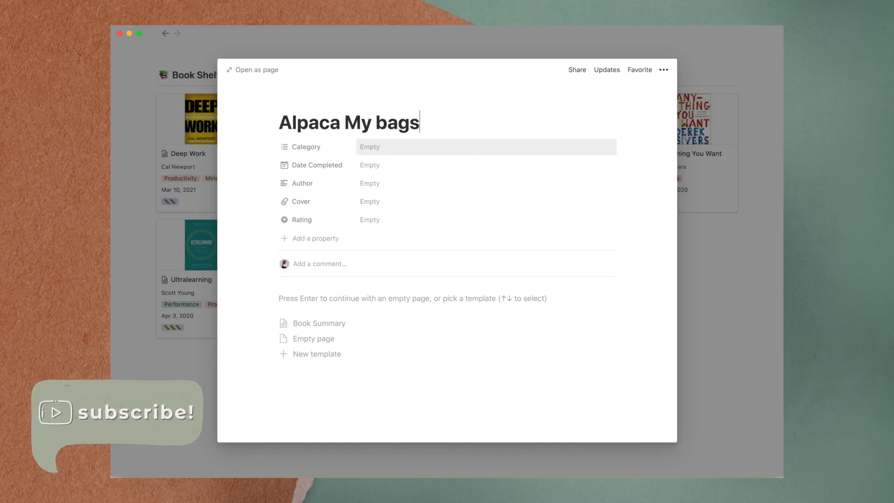
left_click(484, 146)
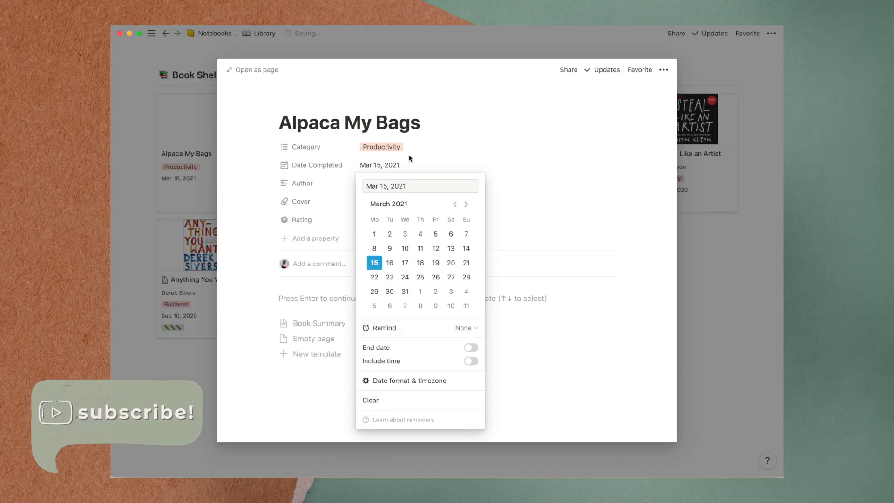
type("Jen")
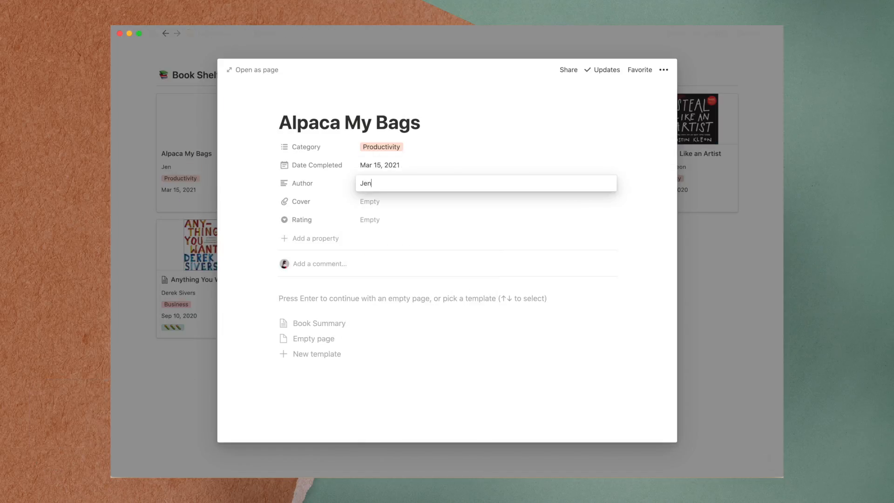
left_click(370, 202)
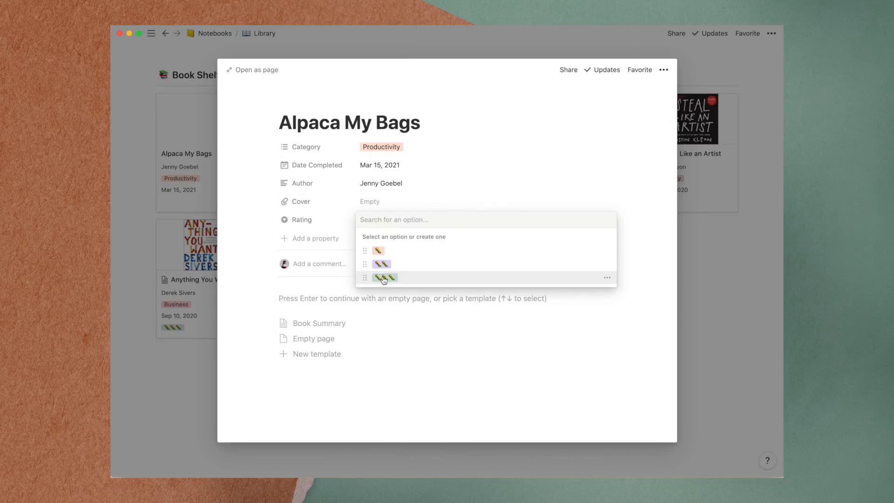
left_click(385, 277)
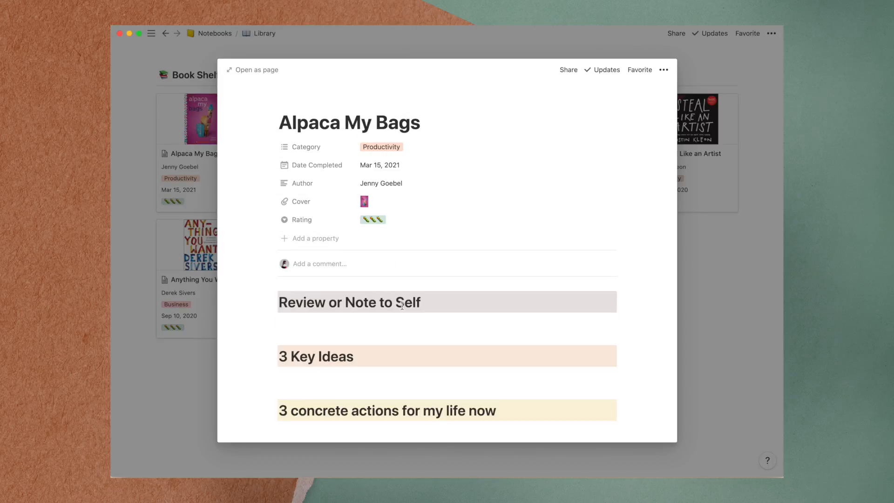
type("I love alpa")
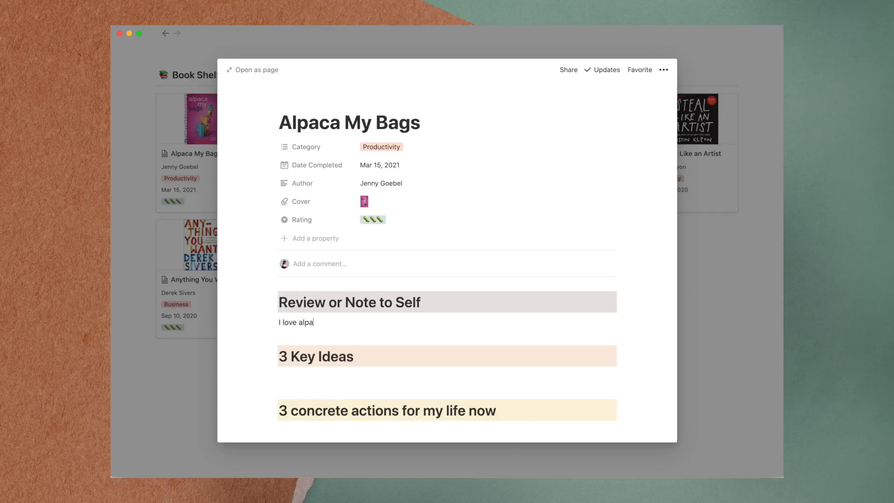
type("cas!")
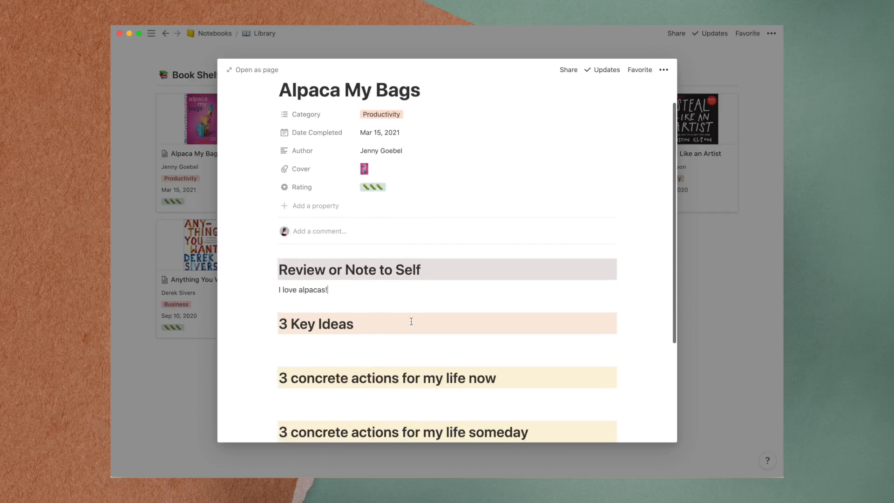
scroll("down", 3)
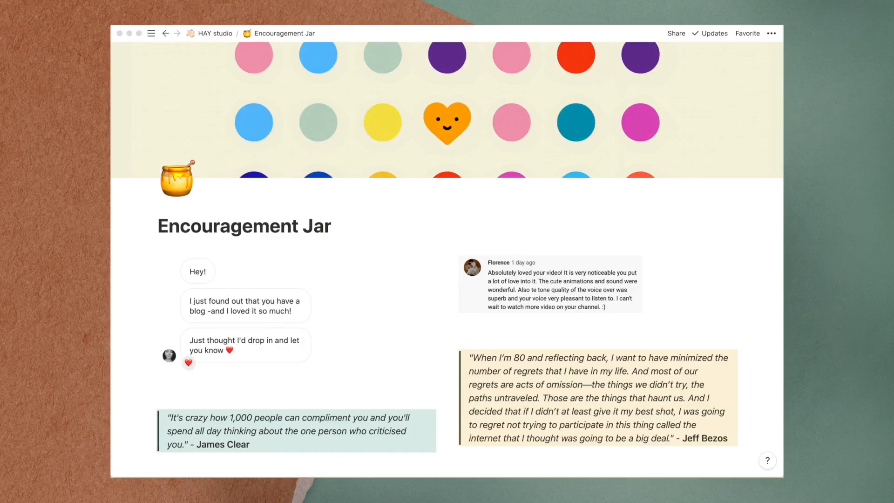
Step: Add a quote block 'Alpacas rule. - HAY studio' at the bottom of the Encouragement Jar
scroll("down", 3)
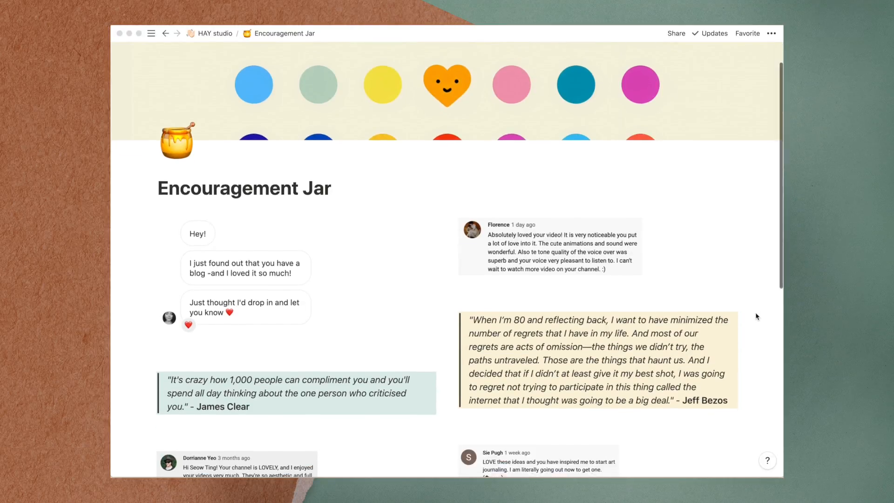
scroll("down", 3)
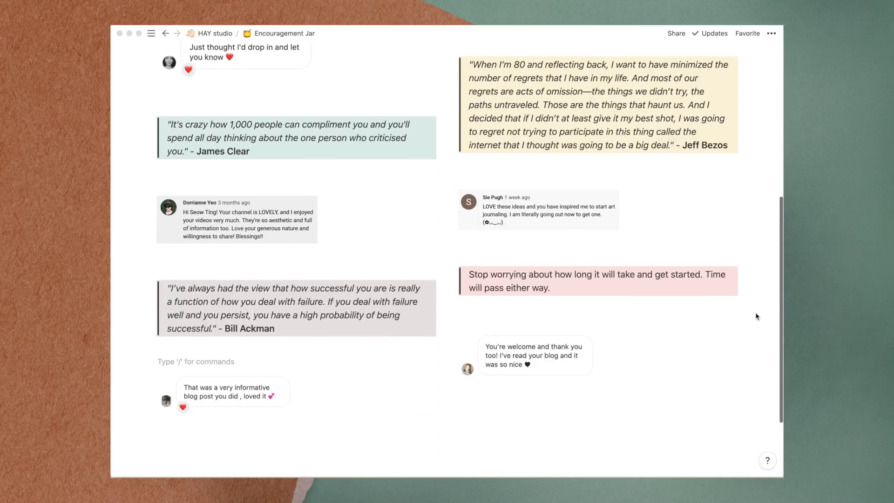
type("/")
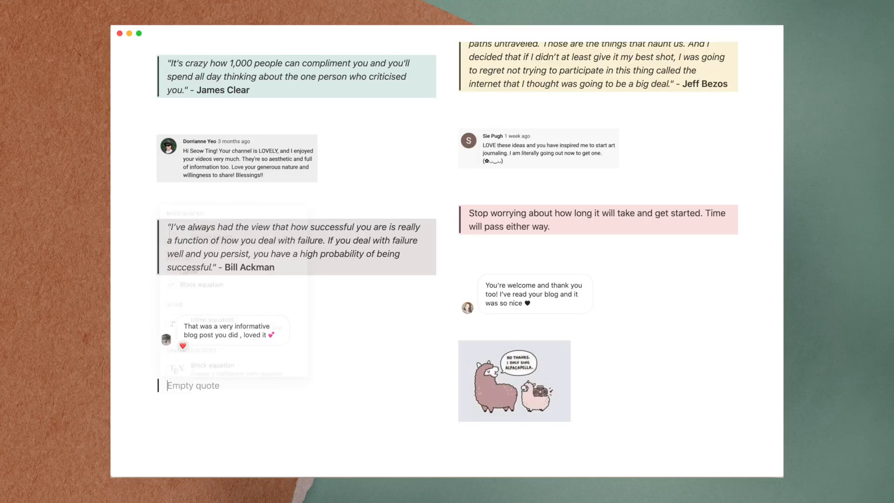
type("Alpacas Rule. - HAY s")
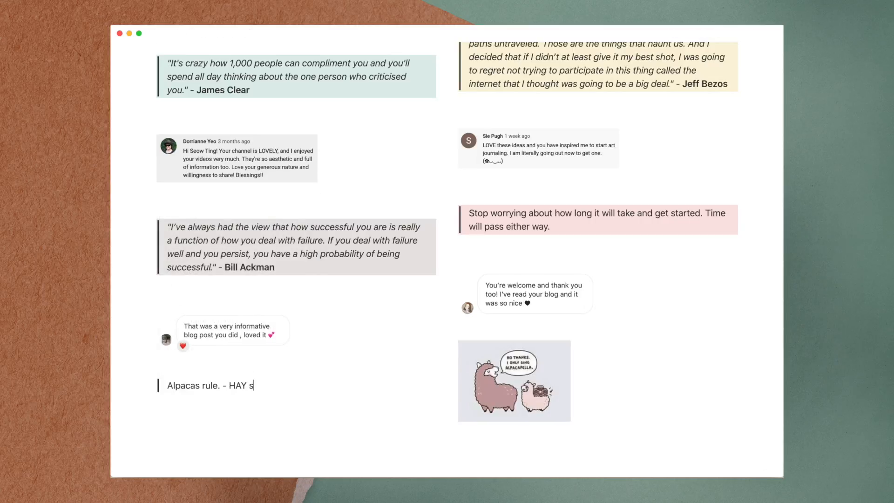
type("tudio")
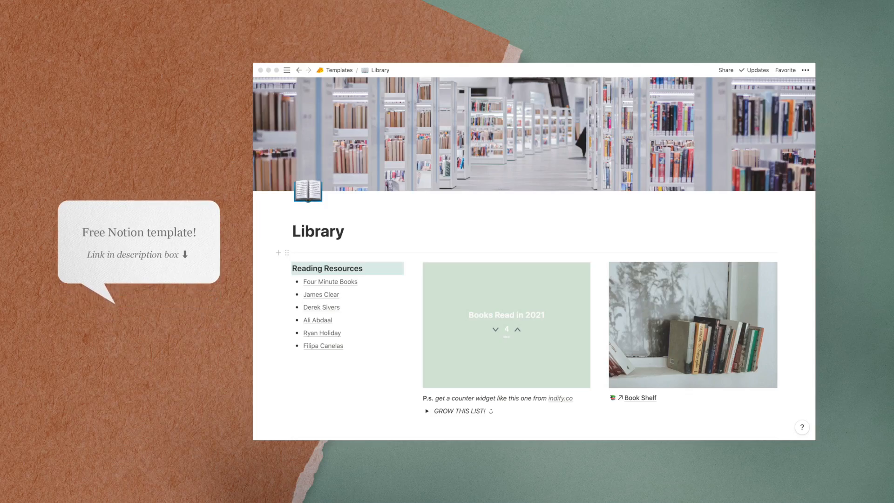
scroll("down", 3)
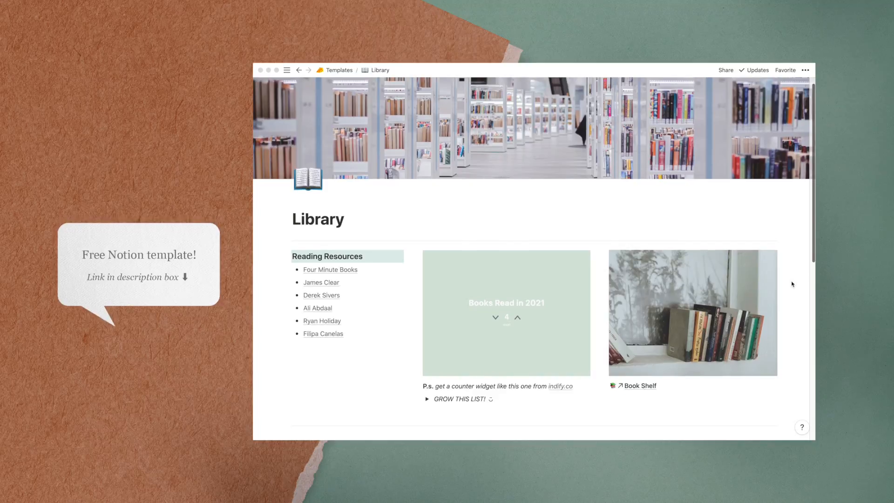
scroll("down", 3)
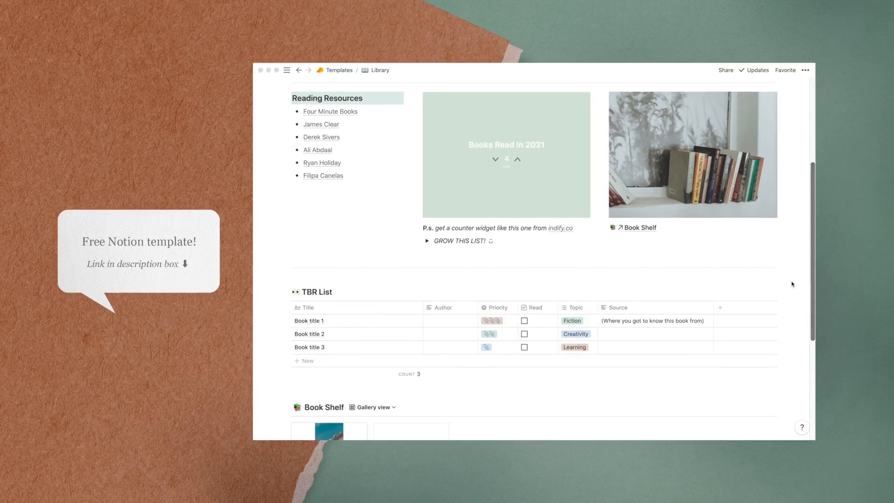
scroll("down", 3)
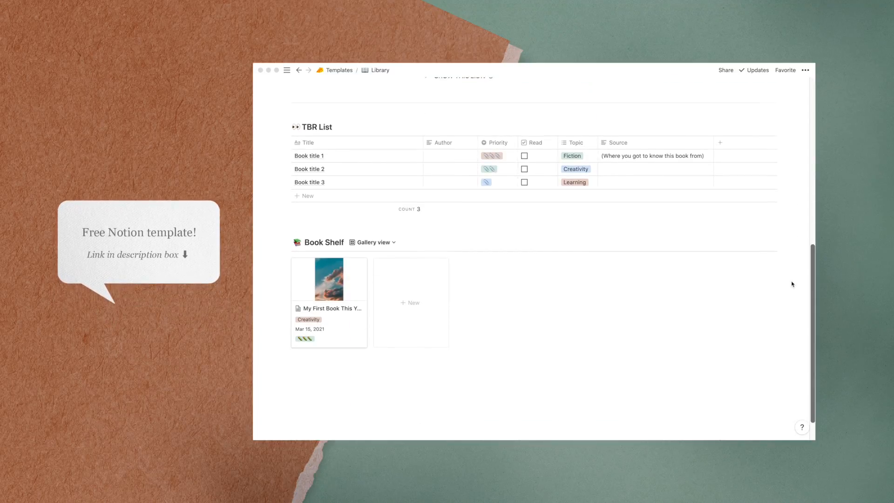